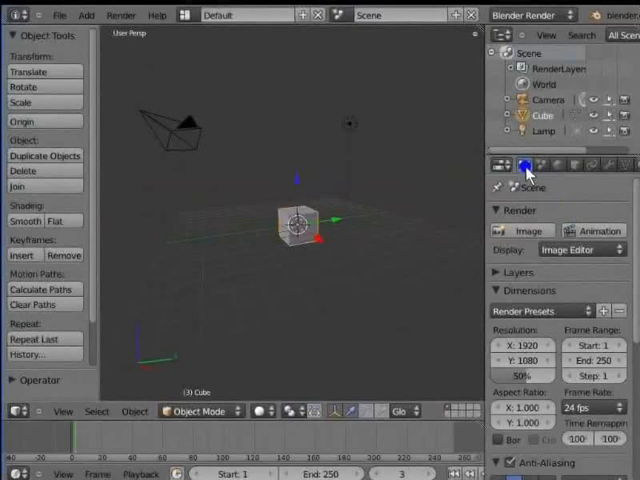
{"action": "mouse_move", "coordinate": [576, 166]}
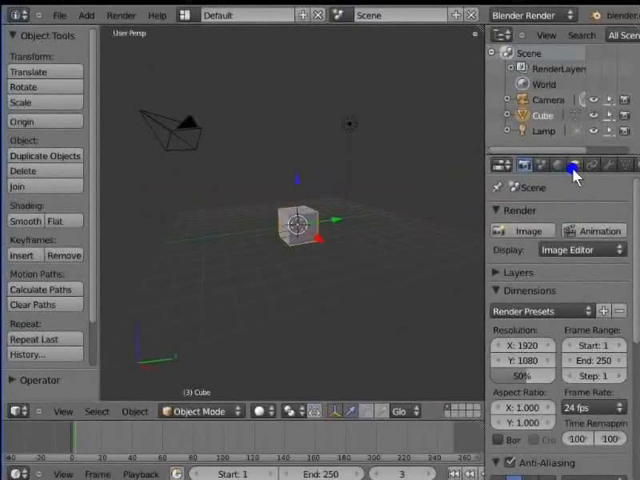
{"action": "mouse_move", "coordinate": [608, 168]}
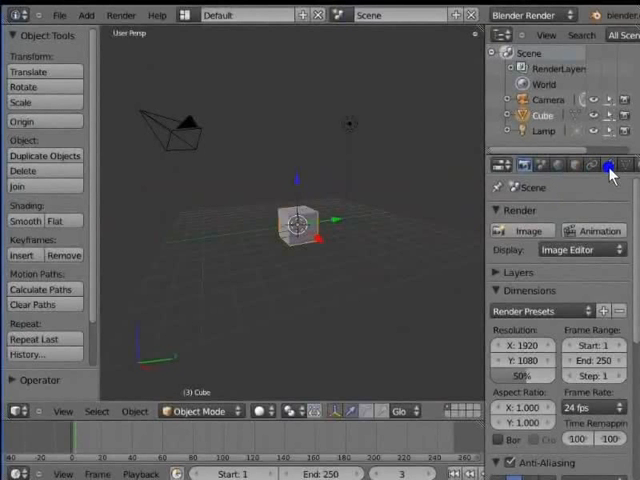
{"action": "mouse_move", "coordinate": [568, 196]}
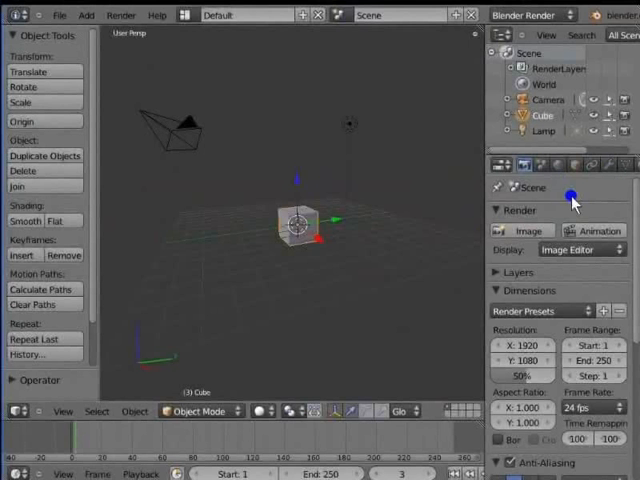
Show the cube's Object Constraints properties in place of the render settings.
{"action": "left_click", "coordinate": [570, 192]}
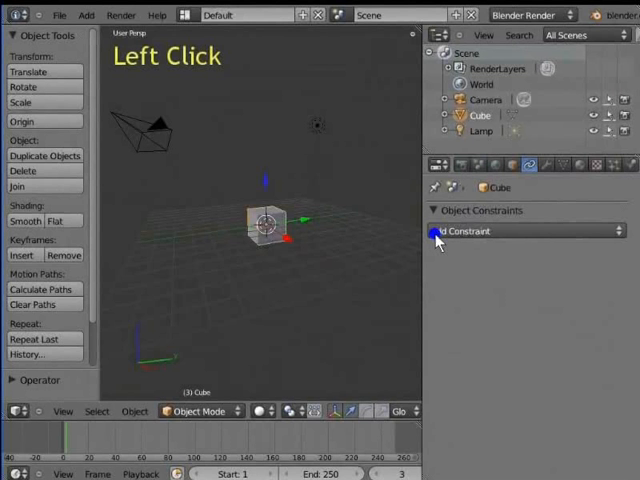
Reveal the Add Constraint list with its Transform, Tracking and Relationship types.
{"action": "left_click", "coordinate": [520, 232]}
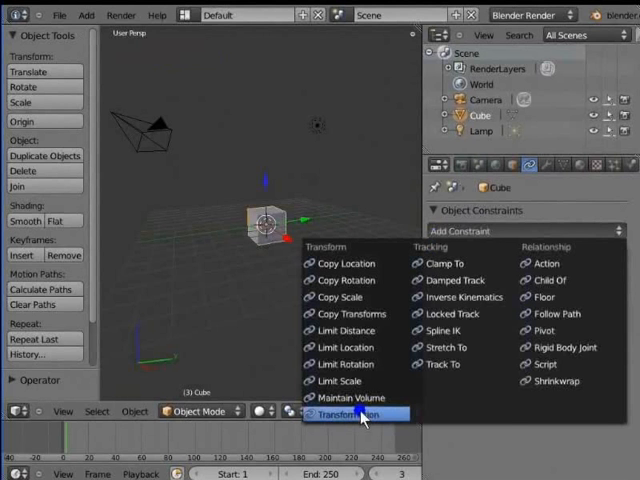
{"action": "mouse_move", "coordinate": [530, 380]}
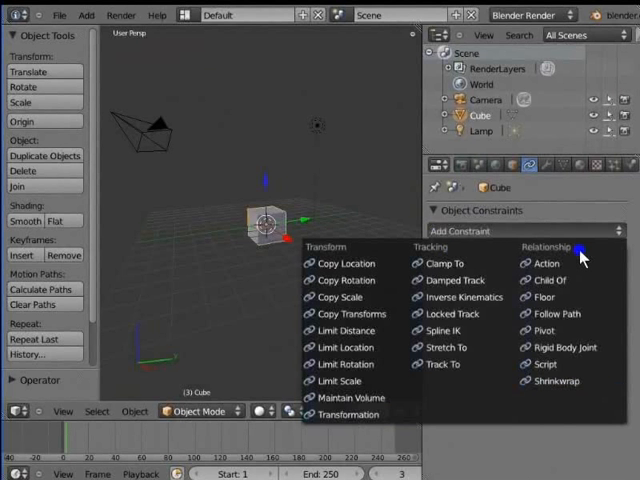
{"action": "mouse_move", "coordinate": [350, 264]}
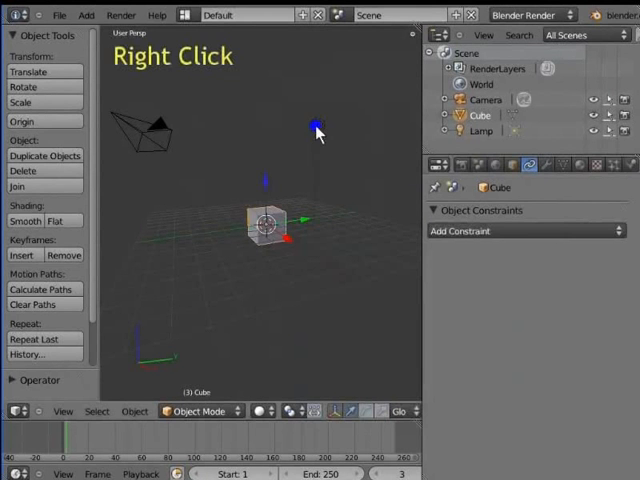
Select the Lamp and give it a Copy Location constraint.
{"action": "right_click", "coordinate": [316, 126]}
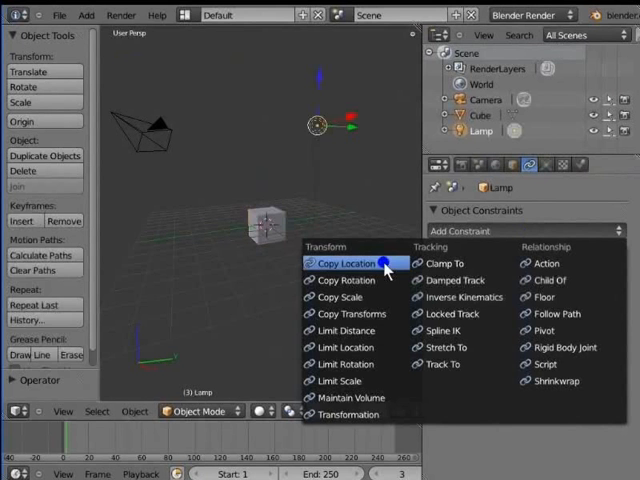
{"action": "left_click", "coordinate": [342, 264]}
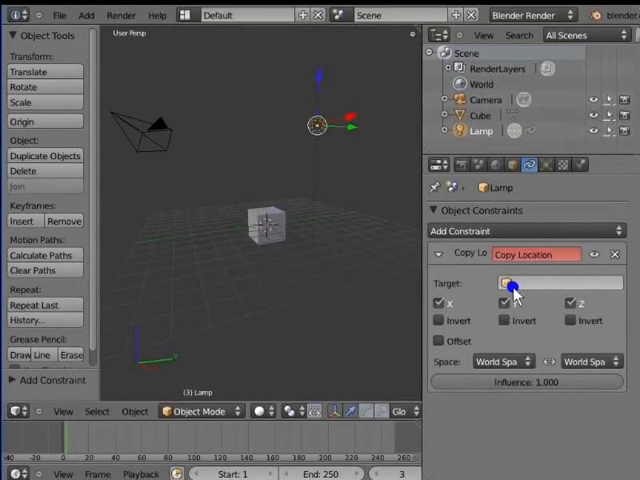
{"action": "mouse_move", "coordinate": [556, 284]}
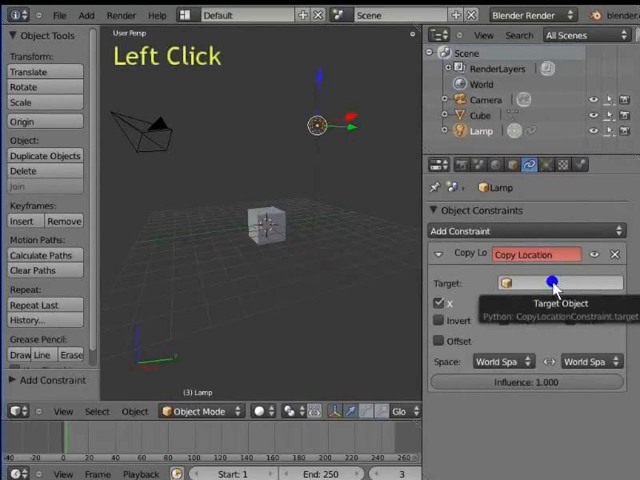
Set the Cube as the Copy Location constraint's target so the lamp jumps to it.
{"action": "left_click", "coordinate": [560, 280]}
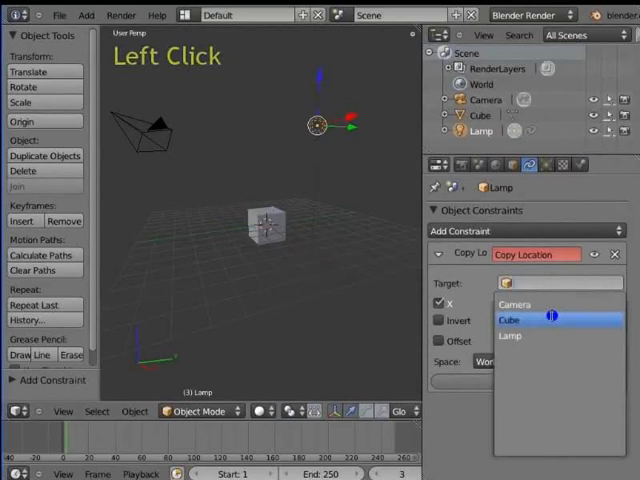
{"action": "left_click", "coordinate": [510, 320]}
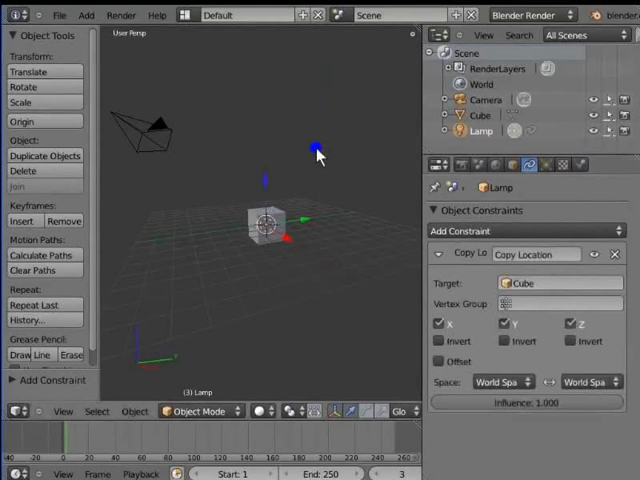
Delete the lamp's Copy Location constraint, returning the lamp to its place.
{"action": "left_click", "coordinate": [268, 224]}
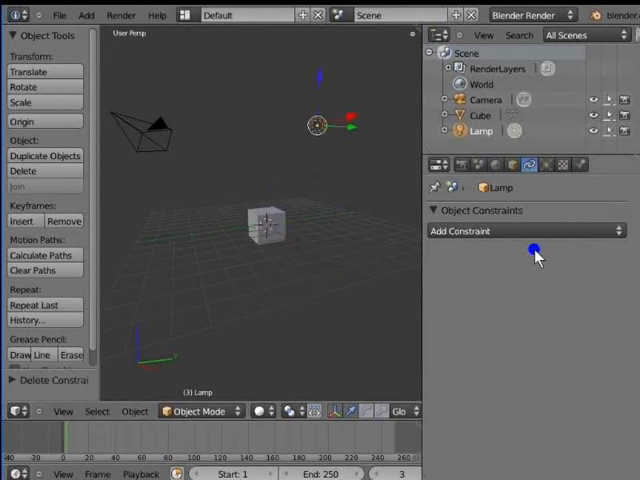
{"action": "mouse_move", "coordinate": [262, 232]}
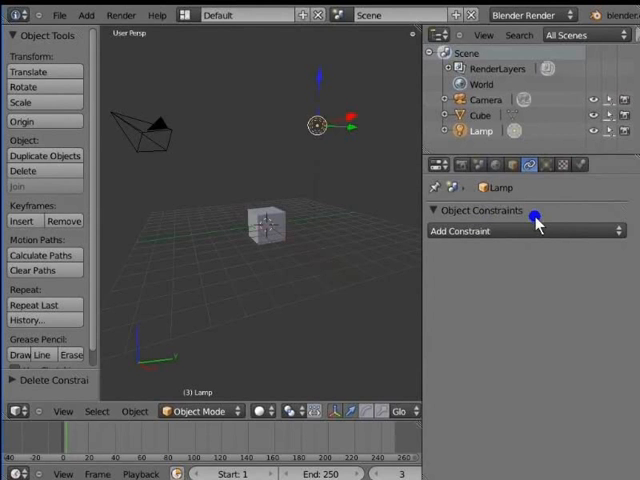
Select the cube and show its empty Modifiers properties with the Add Modifier field.
{"action": "right_click", "coordinate": [284, 280]}
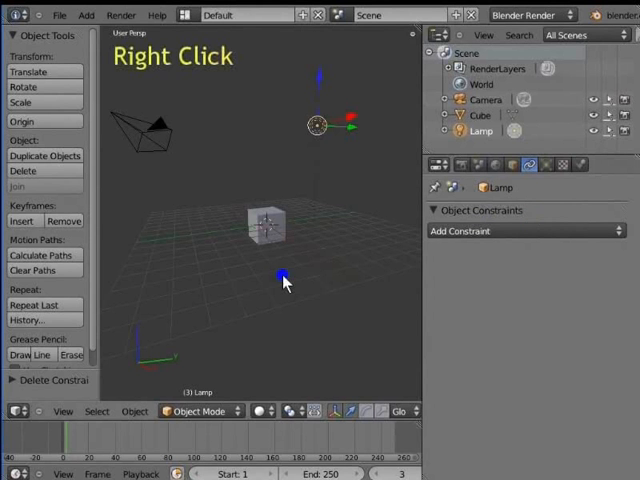
{"action": "left_click", "coordinate": [264, 222]}
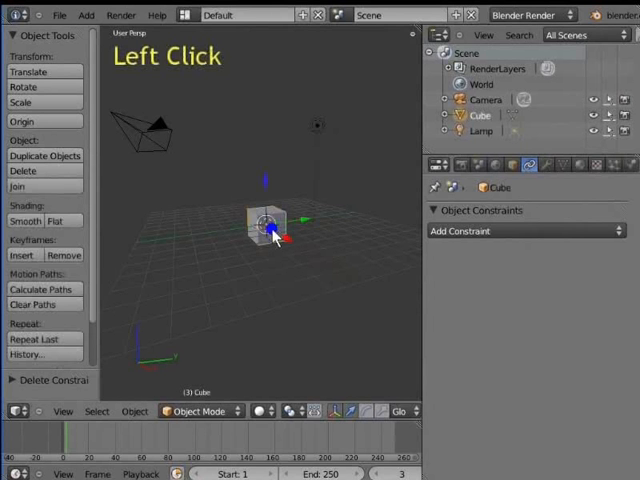
{"action": "mouse_move", "coordinate": [548, 164]}
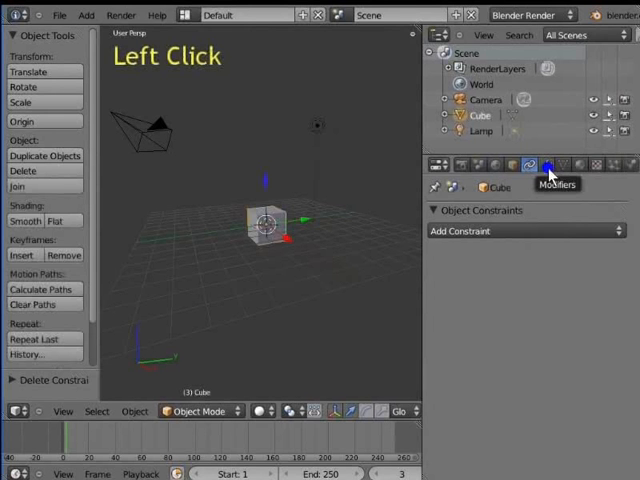
{"action": "left_click", "coordinate": [548, 164]}
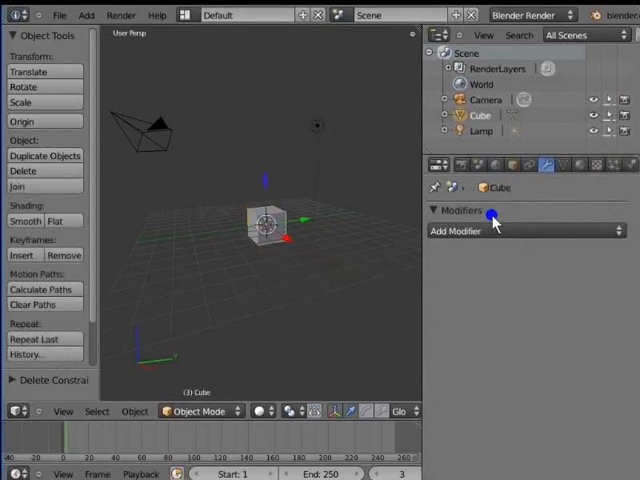
{"action": "mouse_move", "coordinate": [270, 258]}
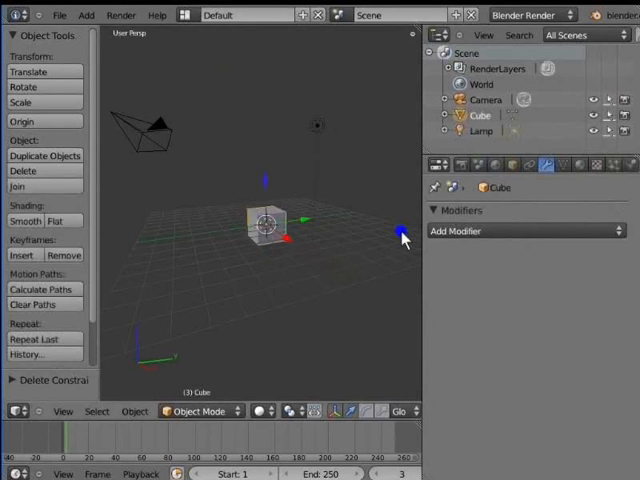
{"action": "left_click", "coordinate": [496, 232]}
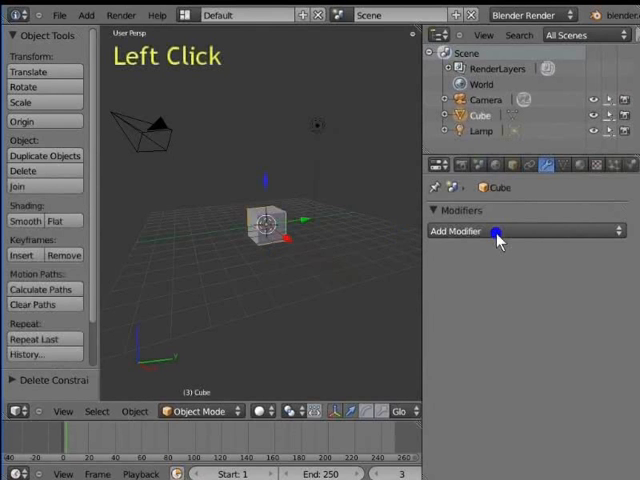
Reveal the Add Modifier menu of modifier types available for the cube.
{"action": "left_click", "coordinate": [528, 232]}
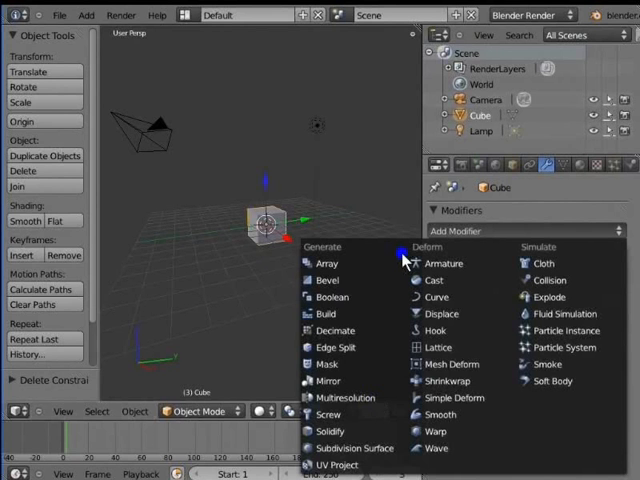
{"action": "left_click", "coordinate": [564, 258]}
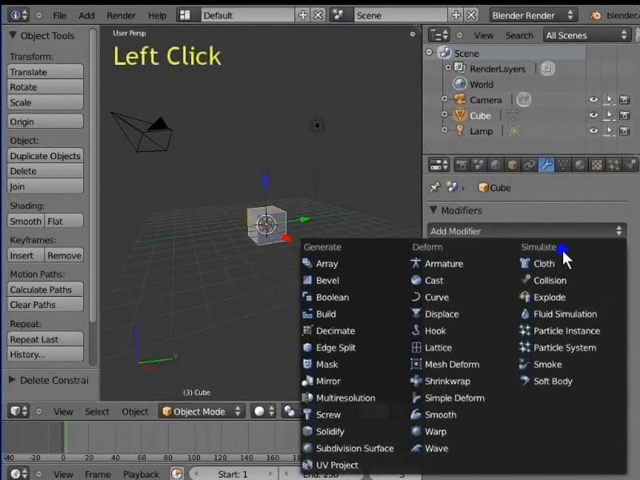
{"action": "mouse_move", "coordinate": [356, 448]}
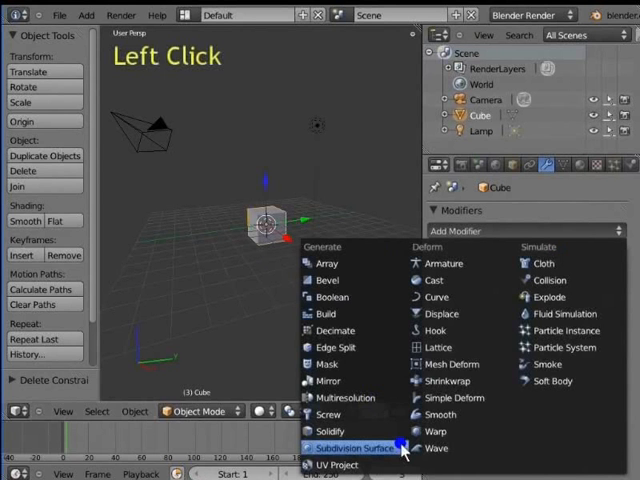
Add a Subdivision Surface modifier with View level 3 so the cube looks like a sphere.
{"action": "left_click", "coordinate": [352, 448]}
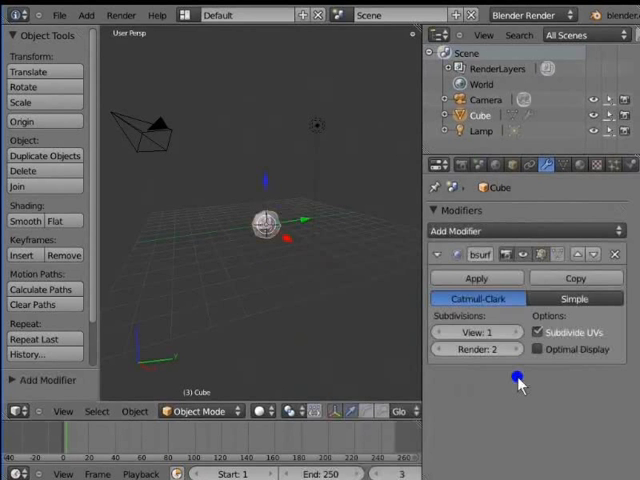
{"action": "left_click", "coordinate": [518, 376]}
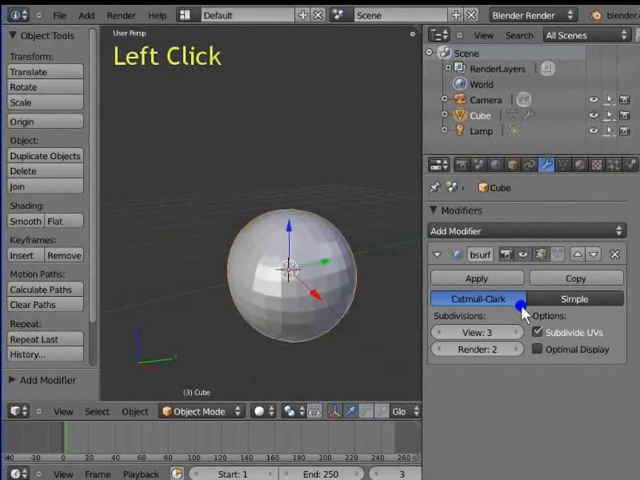
Remove the Subdivision Surface modifier so the cube is plain again.
{"action": "left_click", "coordinate": [614, 252]}
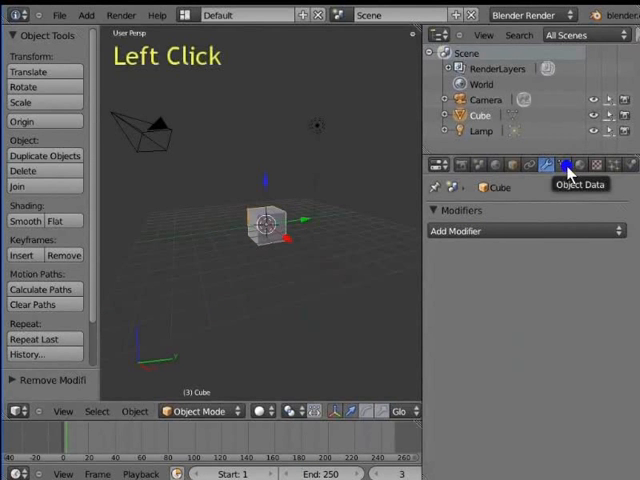
Show the cube's Object Data properties with vertex groups and the empty Shape Keys panel.
{"action": "left_click", "coordinate": [566, 164]}
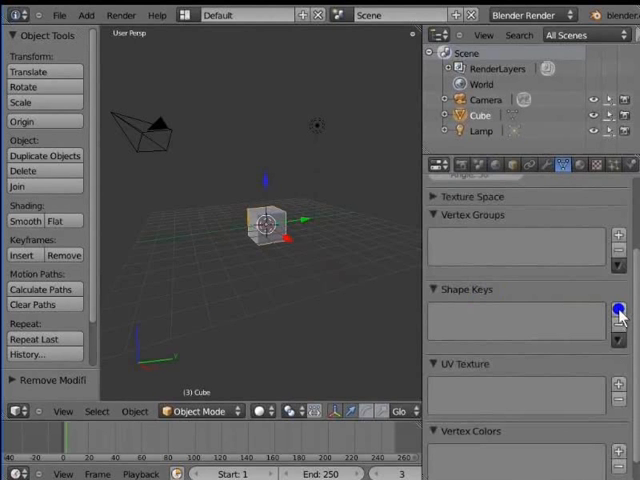
{"action": "mouse_move", "coordinate": [620, 316]}
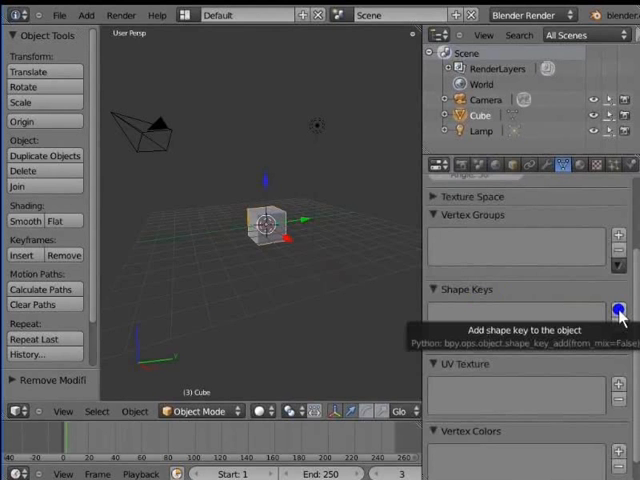
Add two shape keys to the cube: Basis and Key 1, value 0.
{"action": "left_click", "coordinate": [620, 312]}
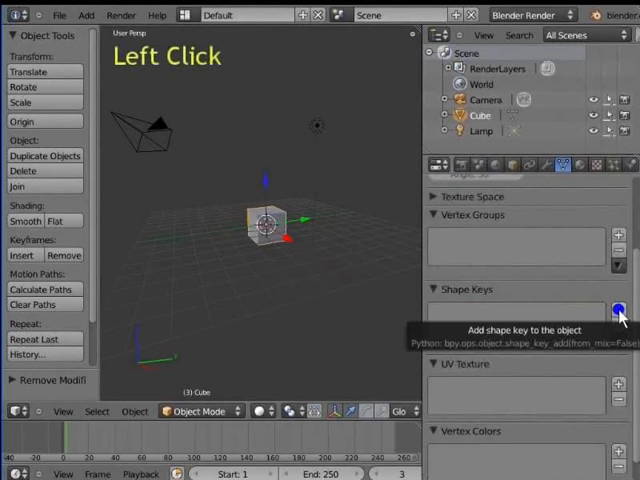
{"action": "left_click", "coordinate": [620, 310]}
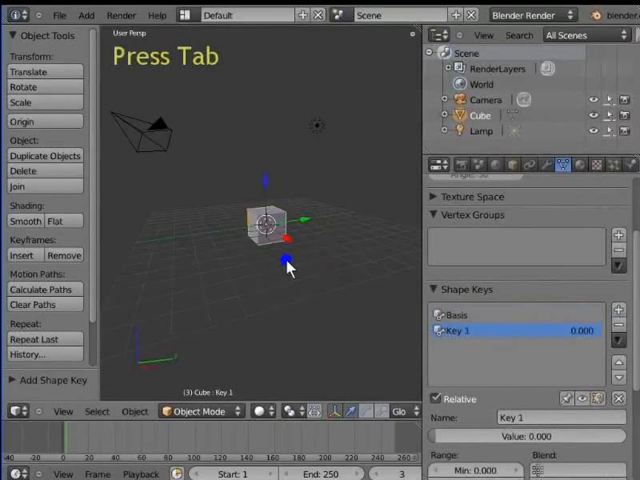
{"action": "key", "text": "Tab"}
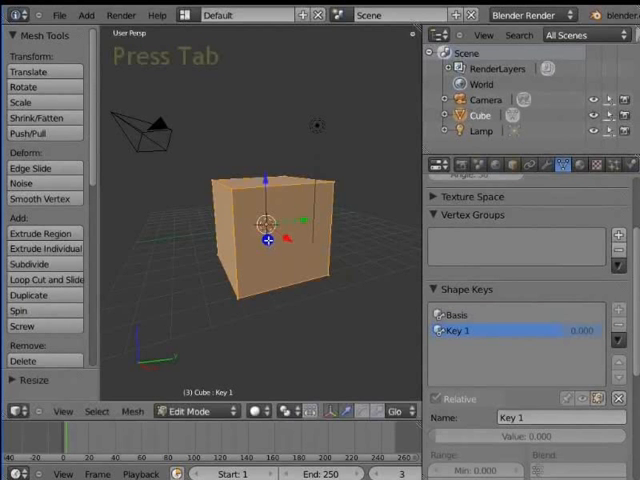
{"action": "key", "text": "Tab"}
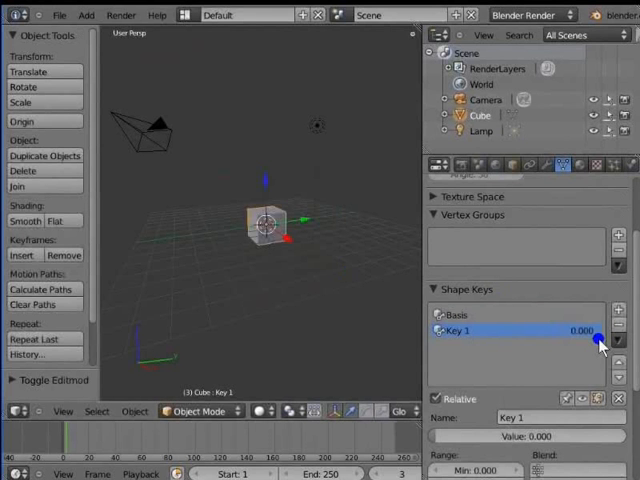
{"action": "left_click", "coordinate": [510, 436]}
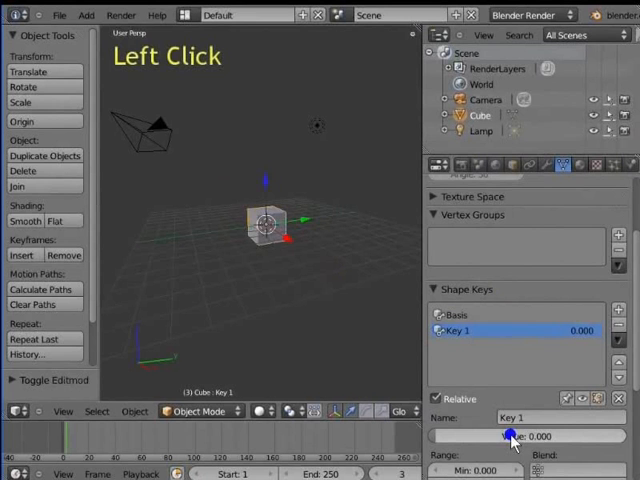